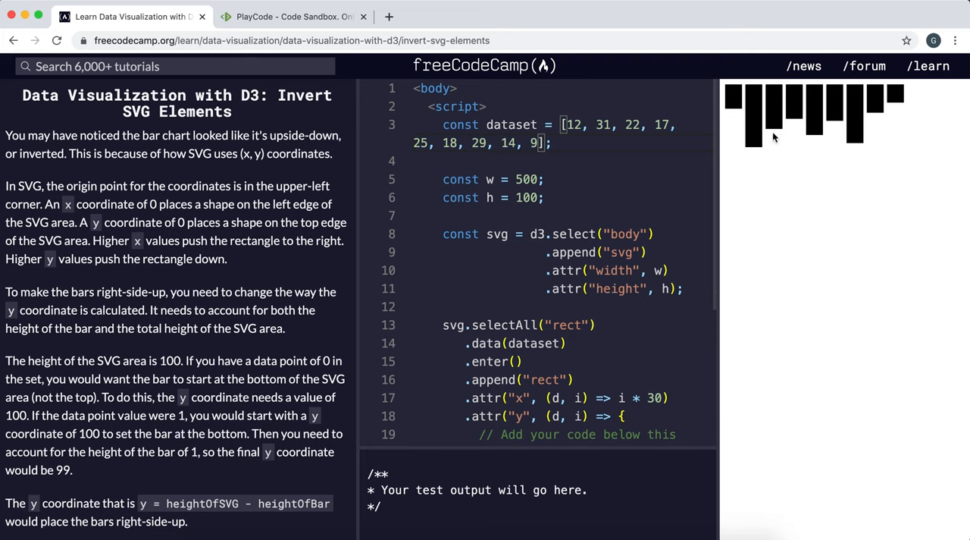
mouse_move(728, 103)
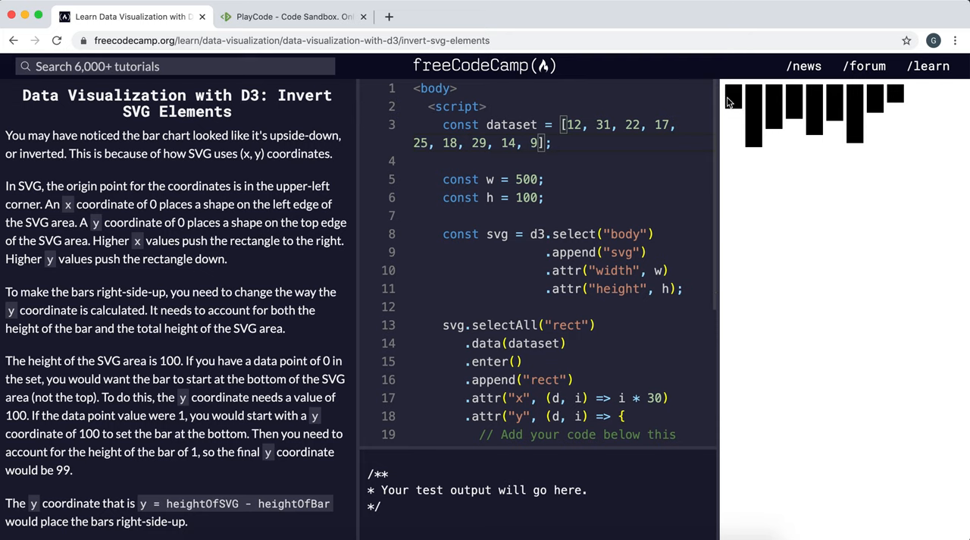
mouse_move(849, 142)
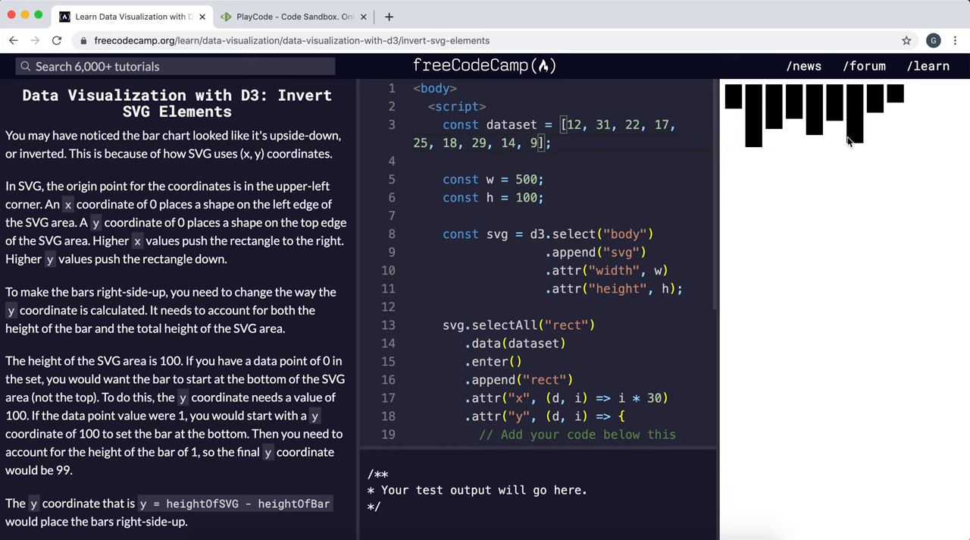
mouse_move(734, 131)
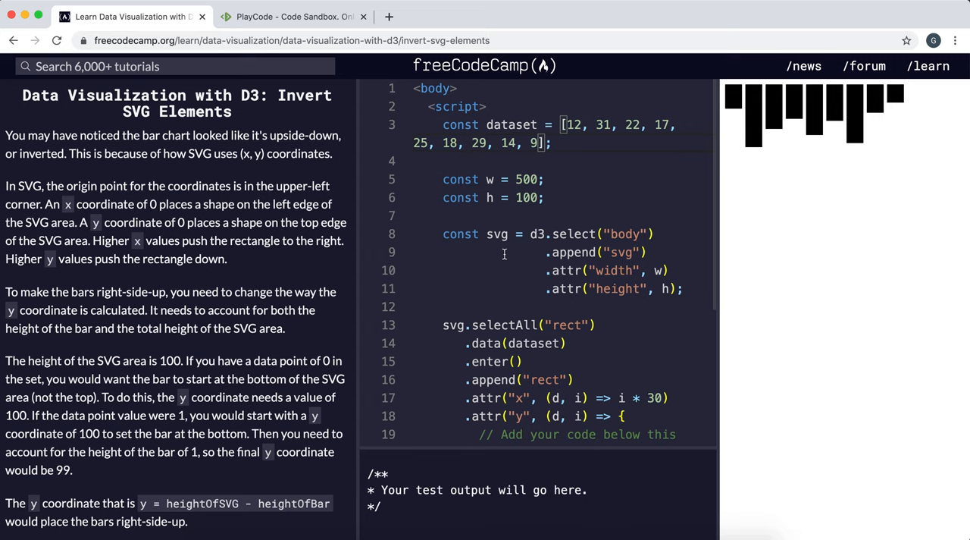
mouse_move(767, 99)
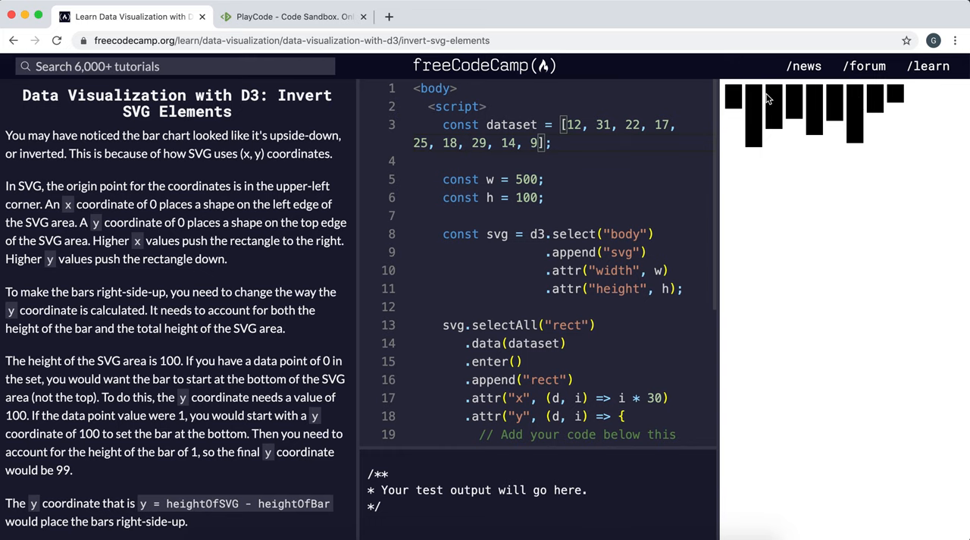
mouse_move(726, 91)
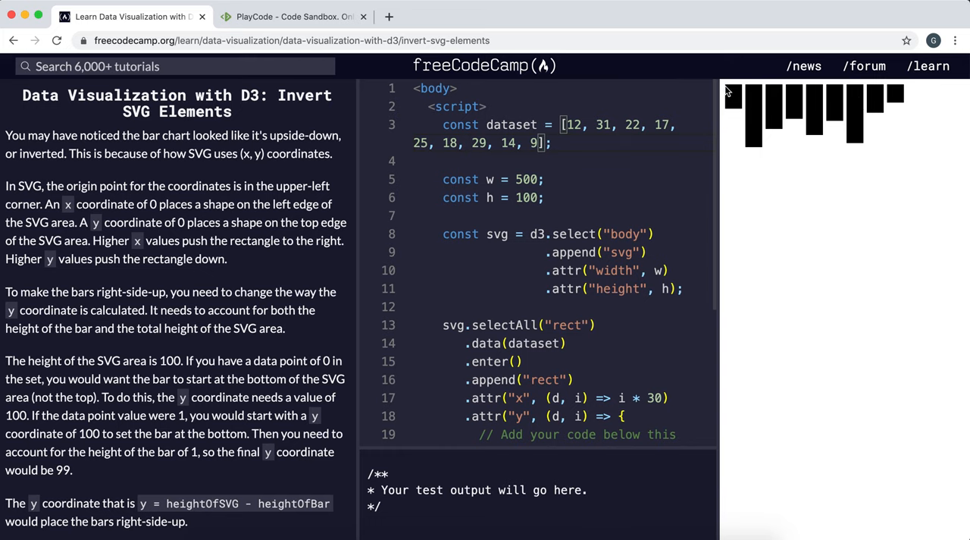
mouse_move(726, 89)
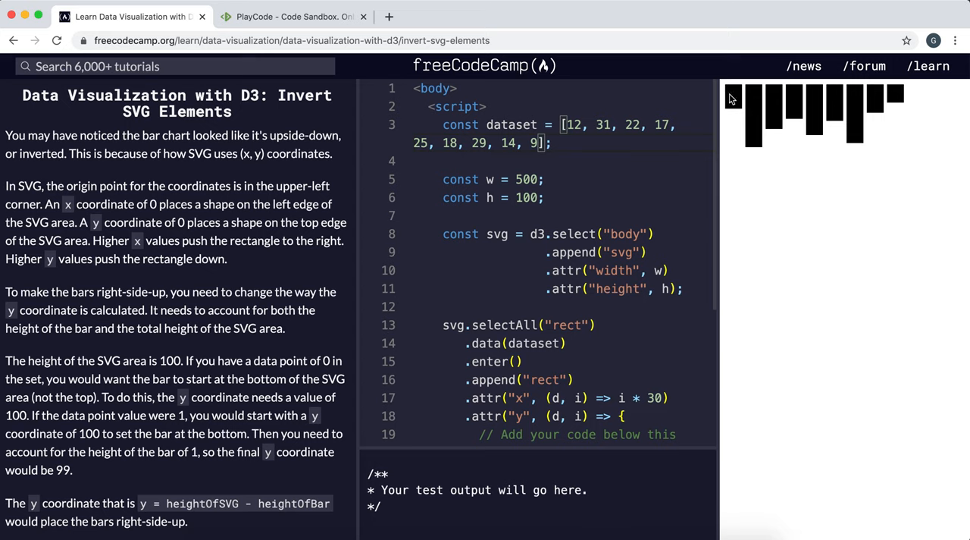
Start a return statement on line 20 inside the .attr("y") callback
scroll(down, 3)
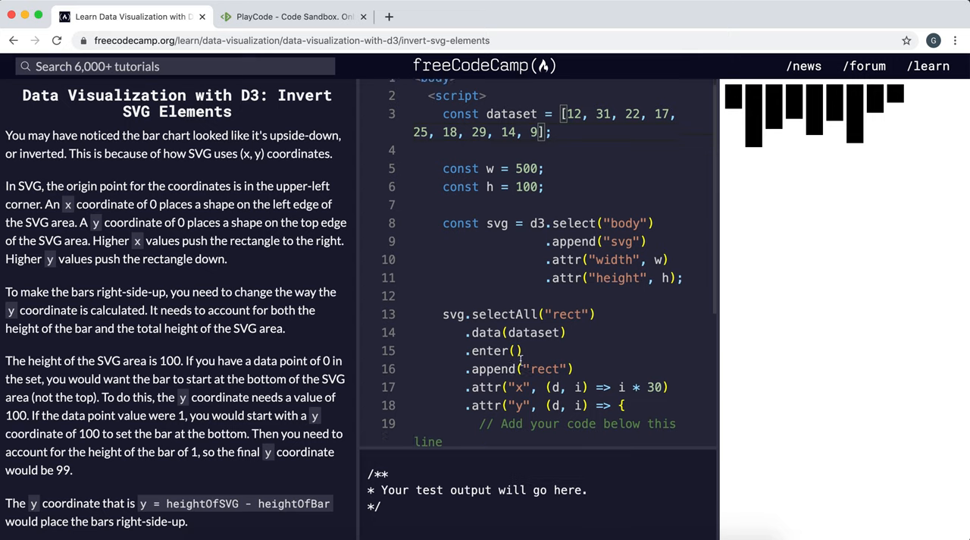
scroll(down, 3)
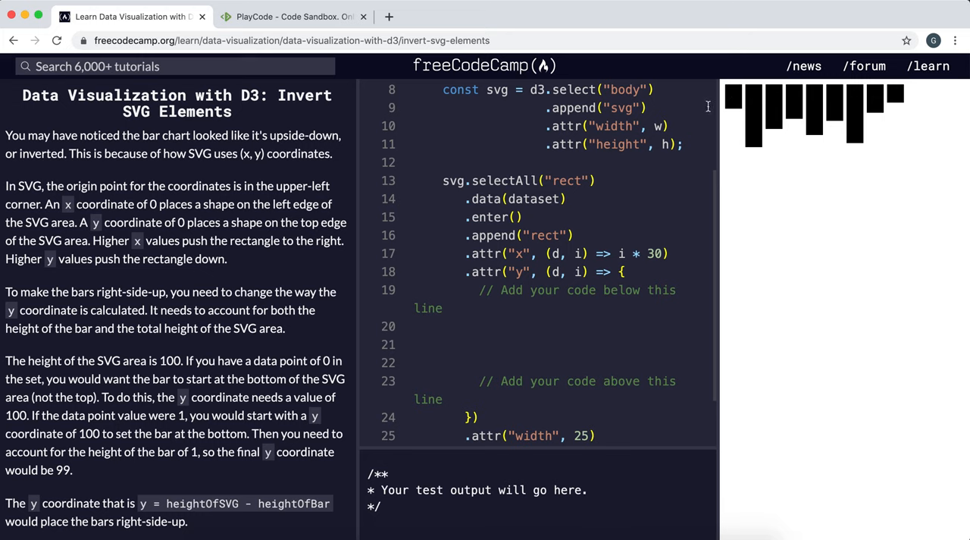
mouse_move(739, 125)
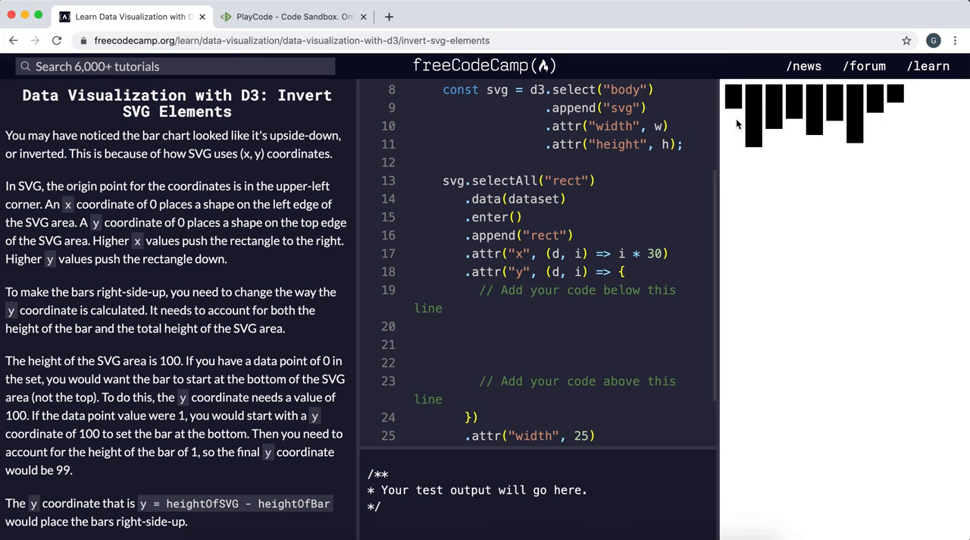
mouse_move(740, 154)
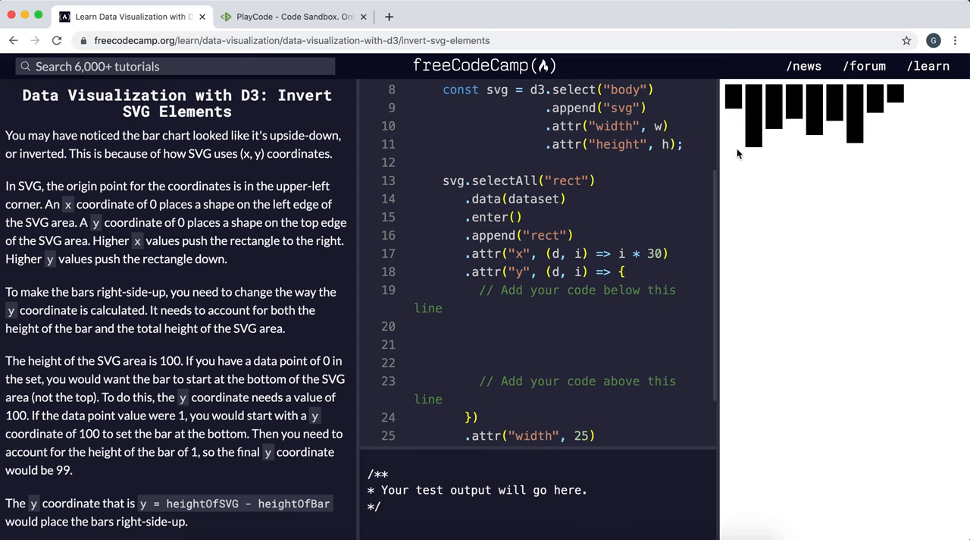
mouse_move(766, 96)
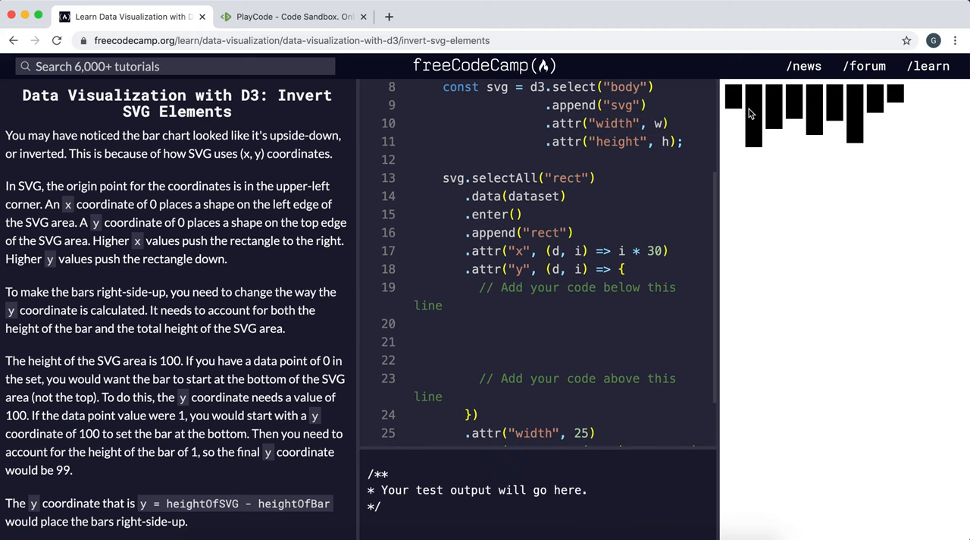
mouse_move(730, 89)
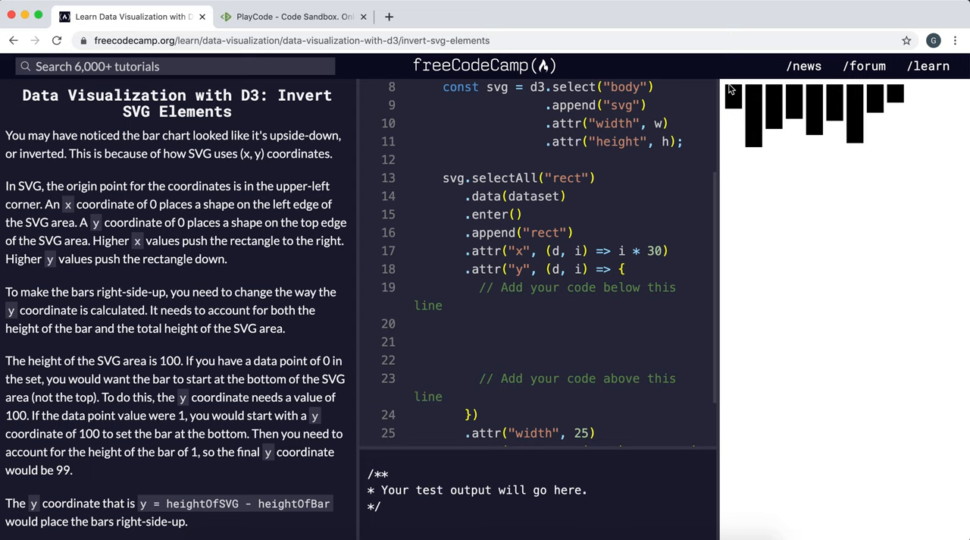
mouse_move(729, 155)
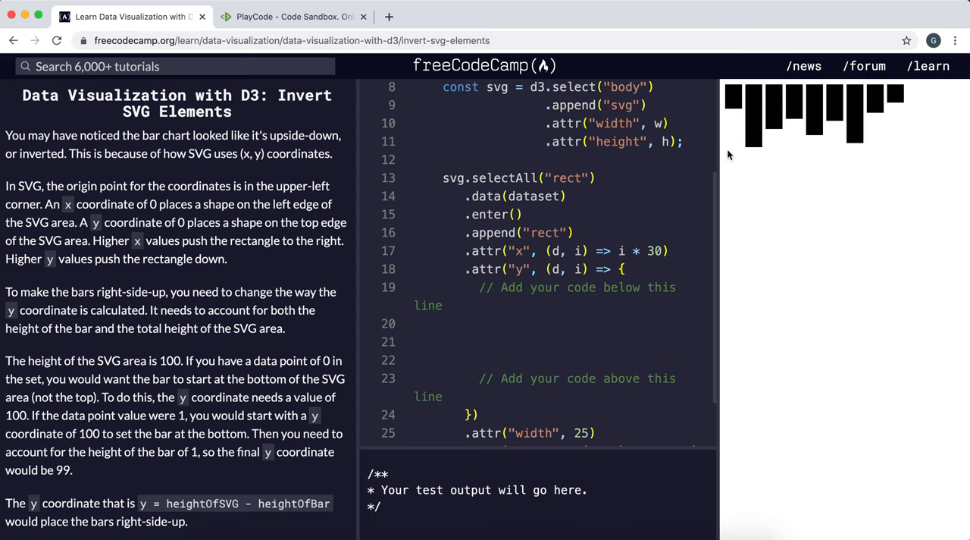
mouse_move(727, 165)
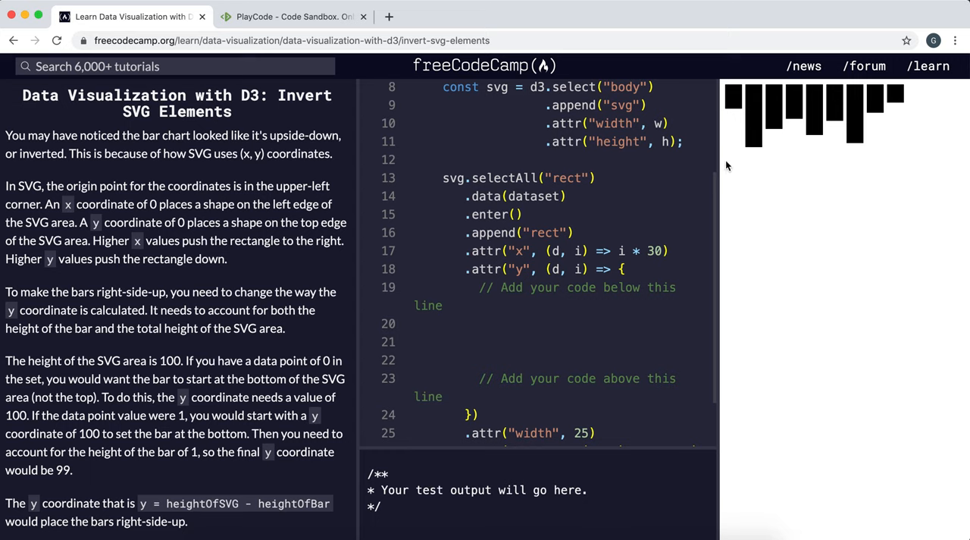
mouse_move(728, 147)
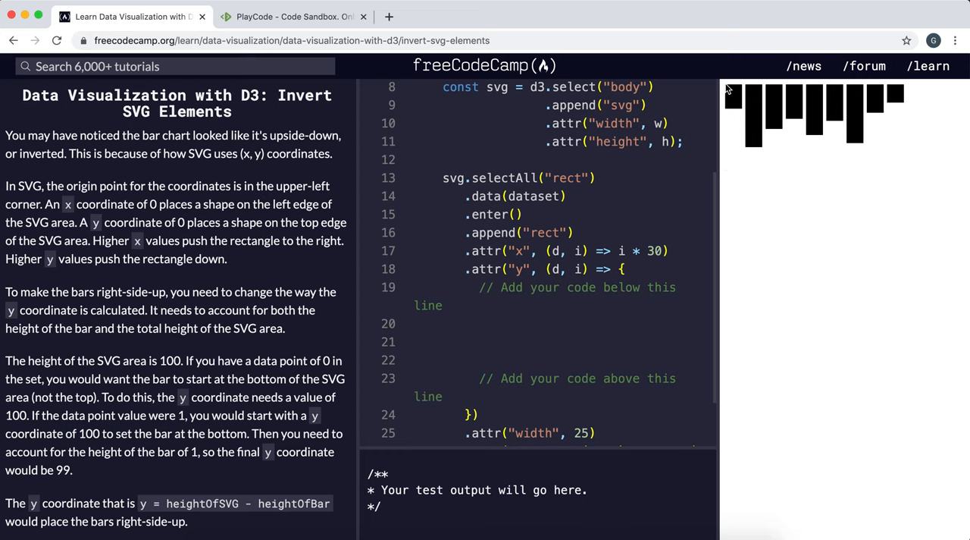
mouse_move(734, 146)
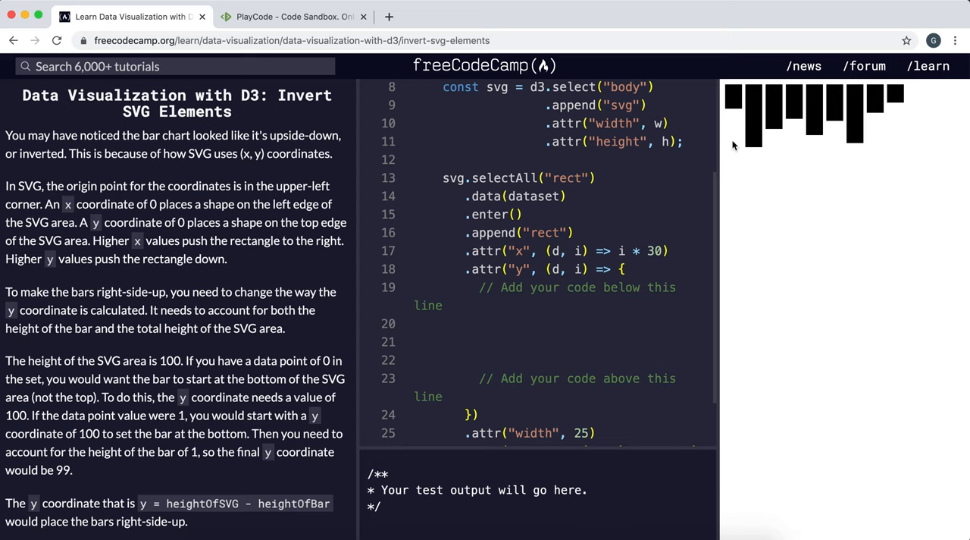
mouse_move(728, 161)
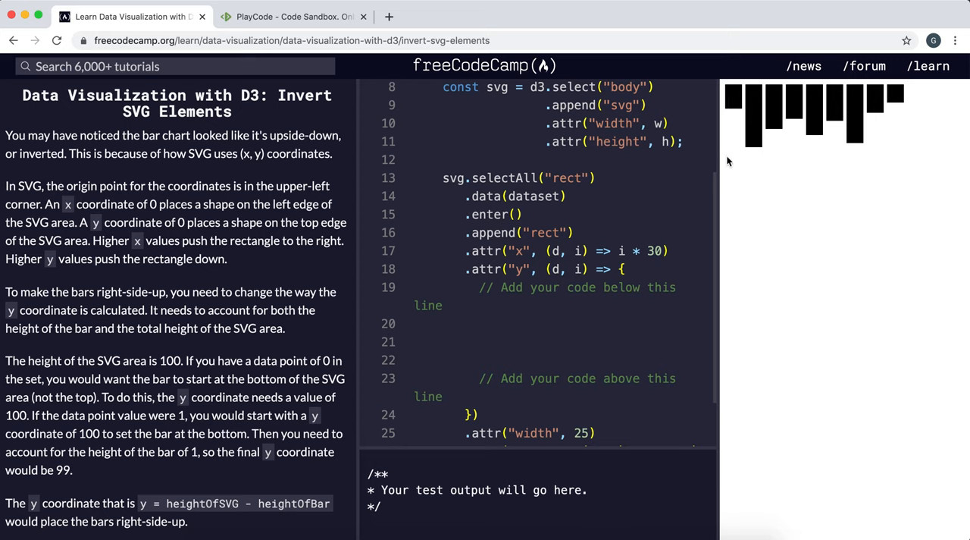
mouse_move(740, 172)
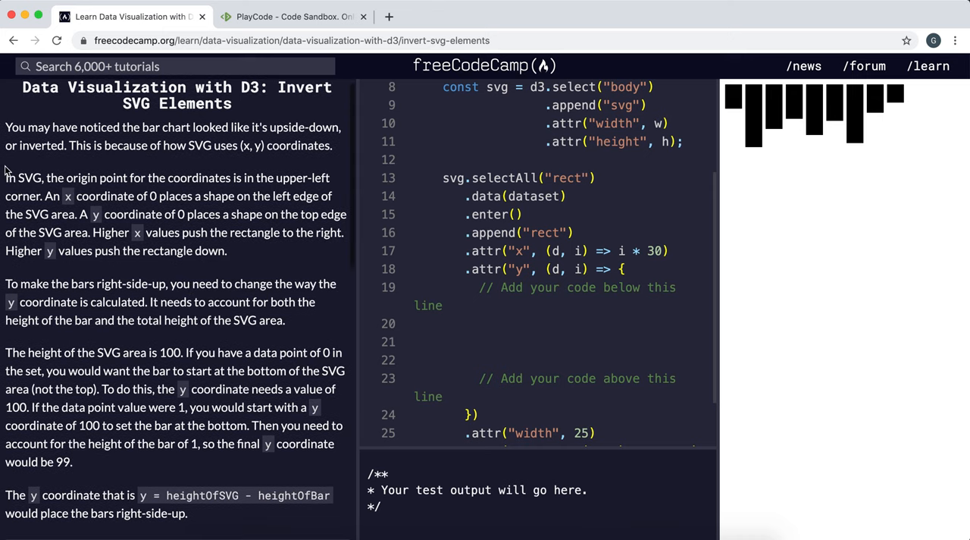
scroll(down, 3)
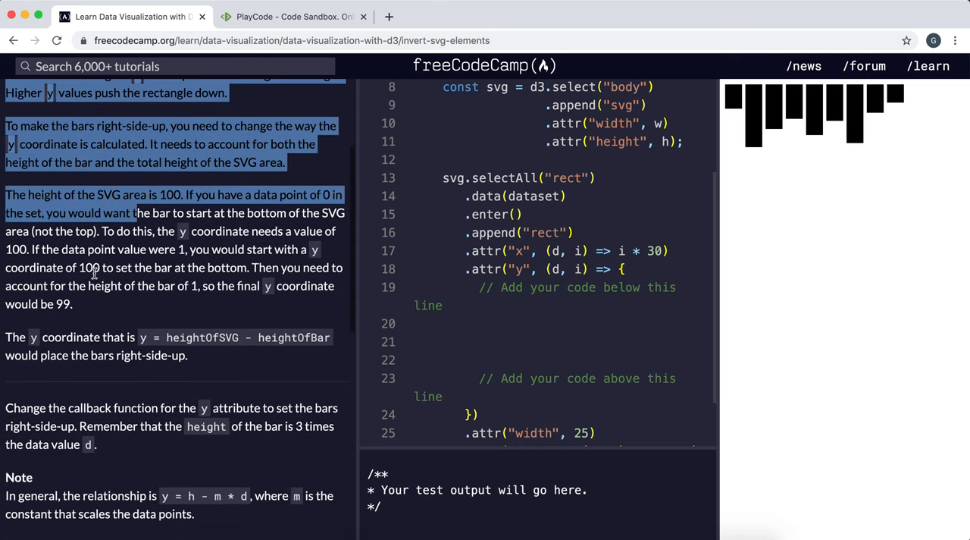
scroll(down, 3)
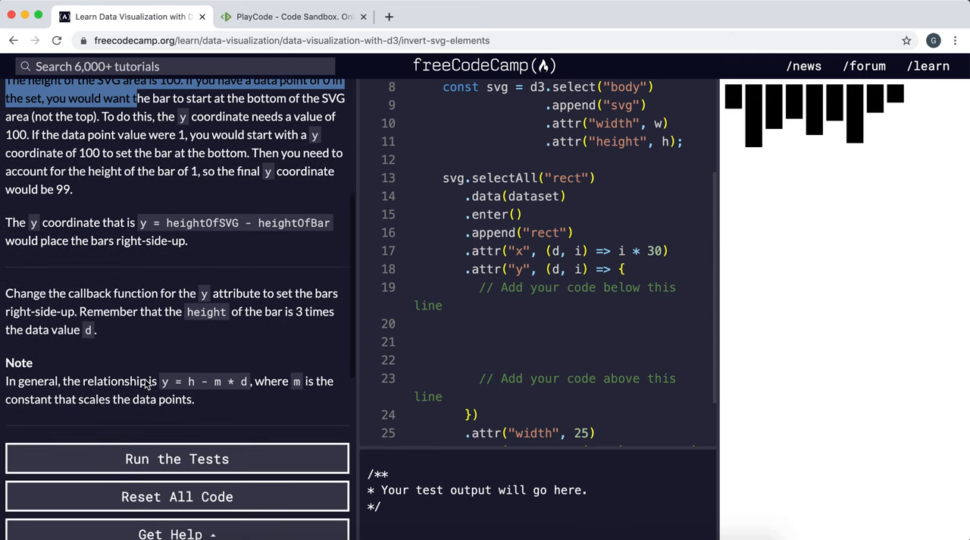
click(502, 324)
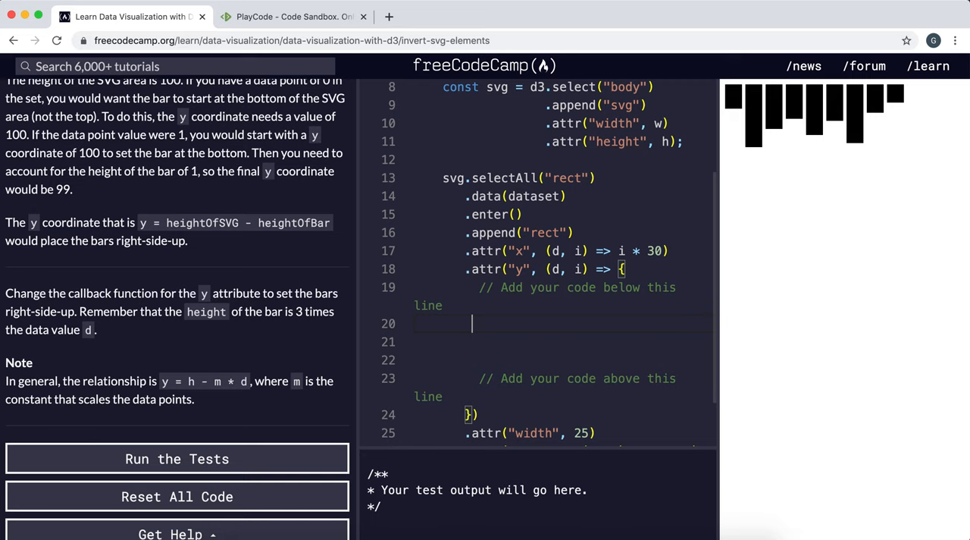
text(return)
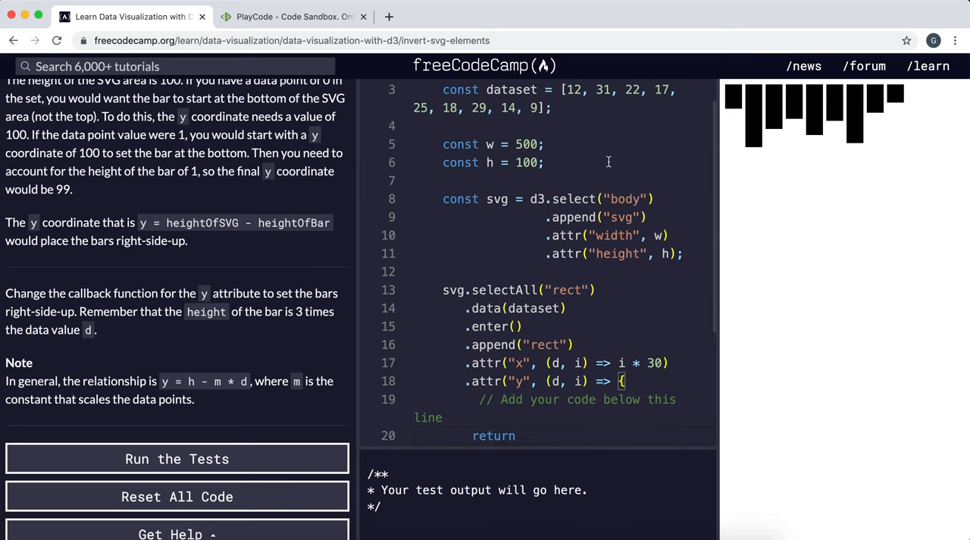
Scroll the editor to review the height callback of 3 * d below 'return h'
scroll(down, 3)
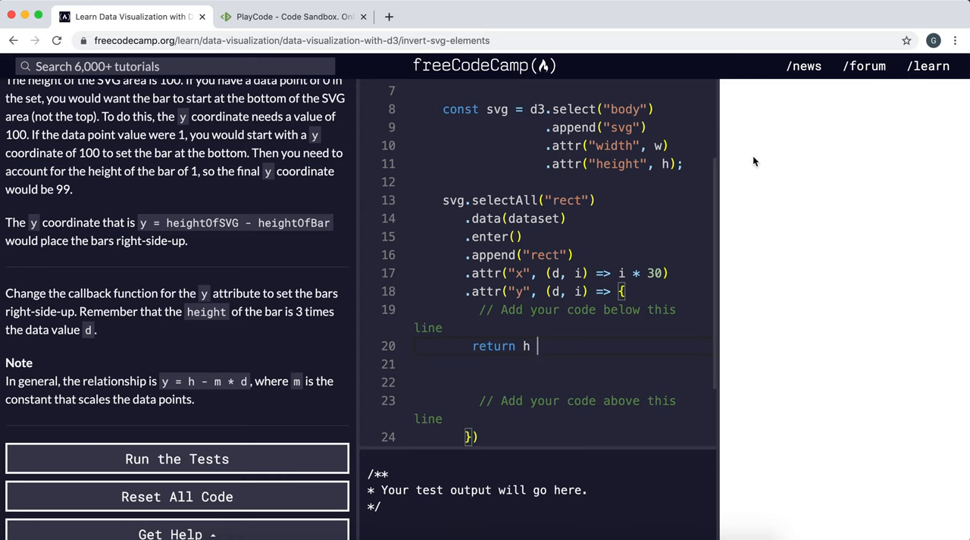
mouse_move(785, 199)
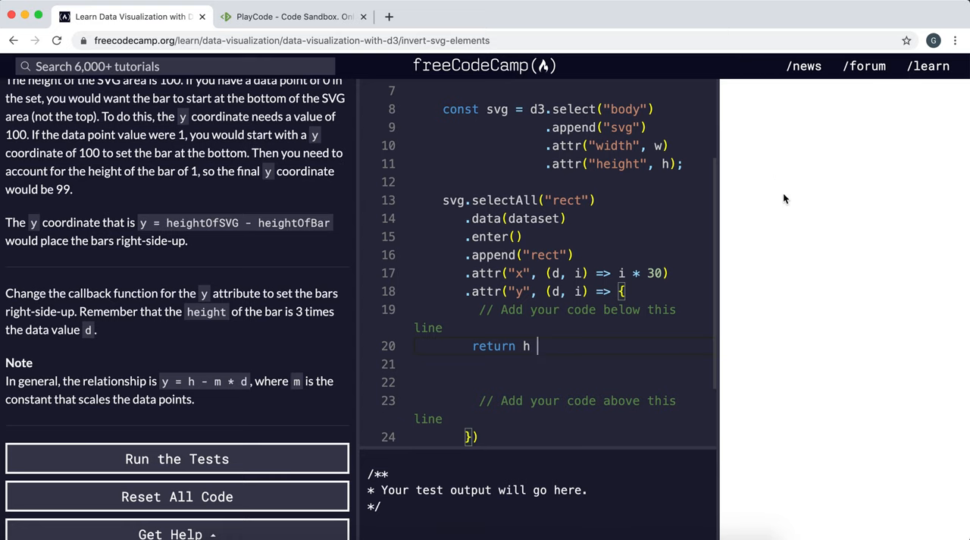
mouse_move(855, 155)
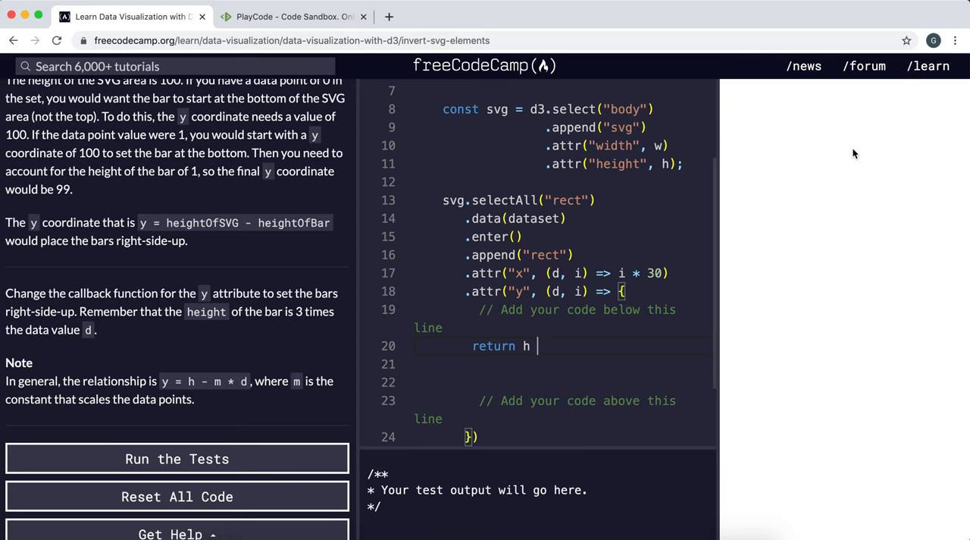
mouse_move(772, 182)
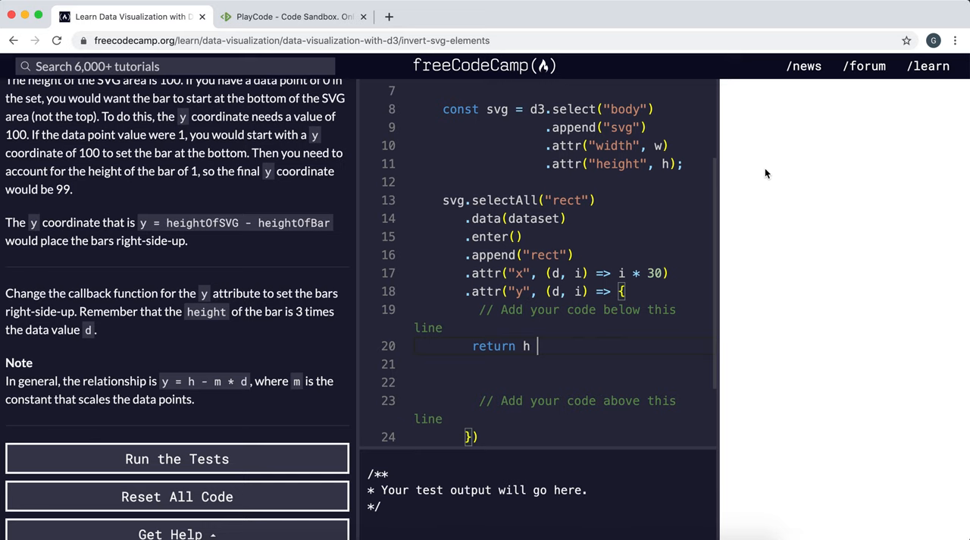
mouse_move(456, 470)
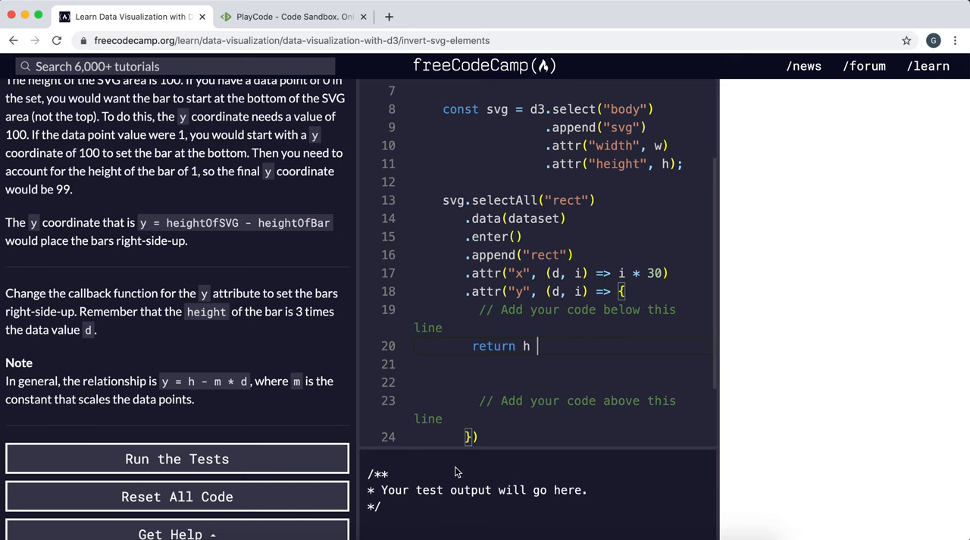
mouse_move(786, 223)
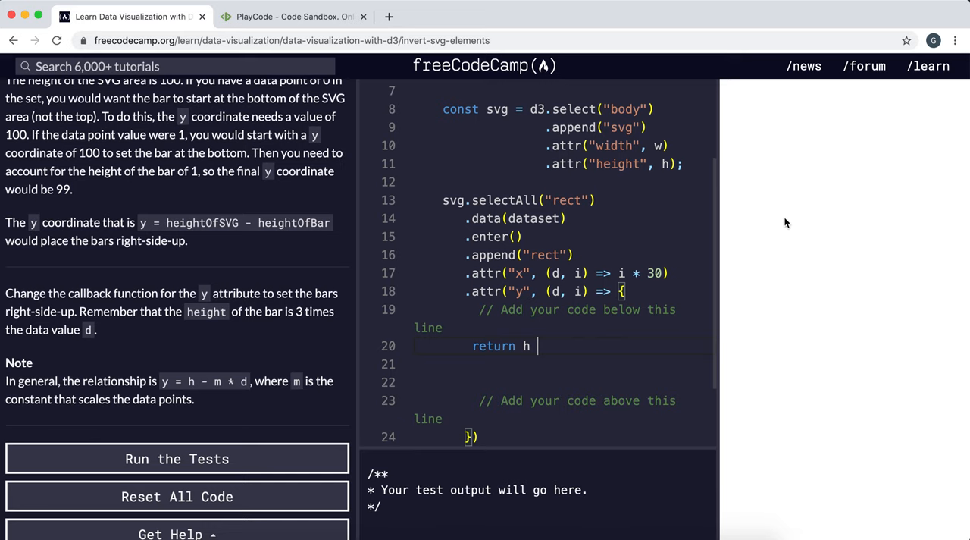
mouse_move(778, 164)
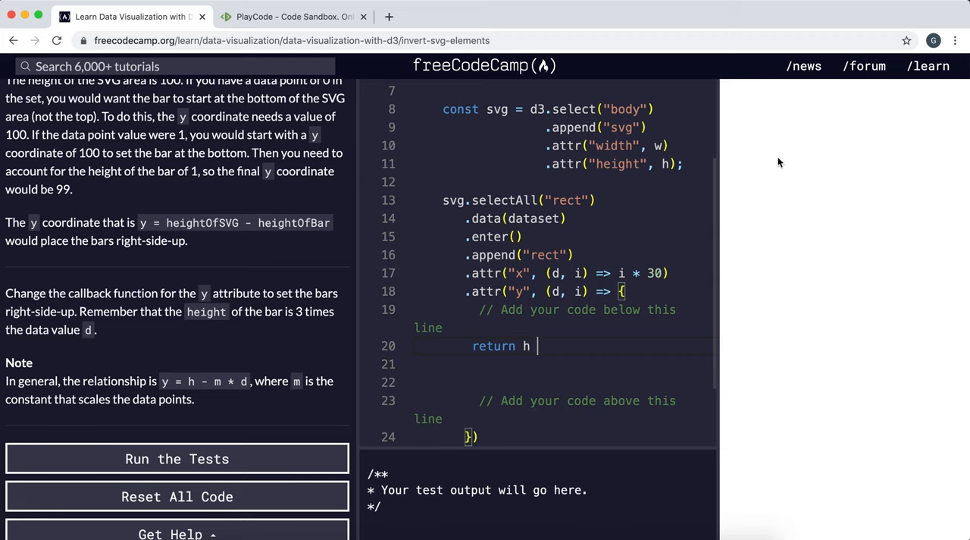
mouse_move(560, 167)
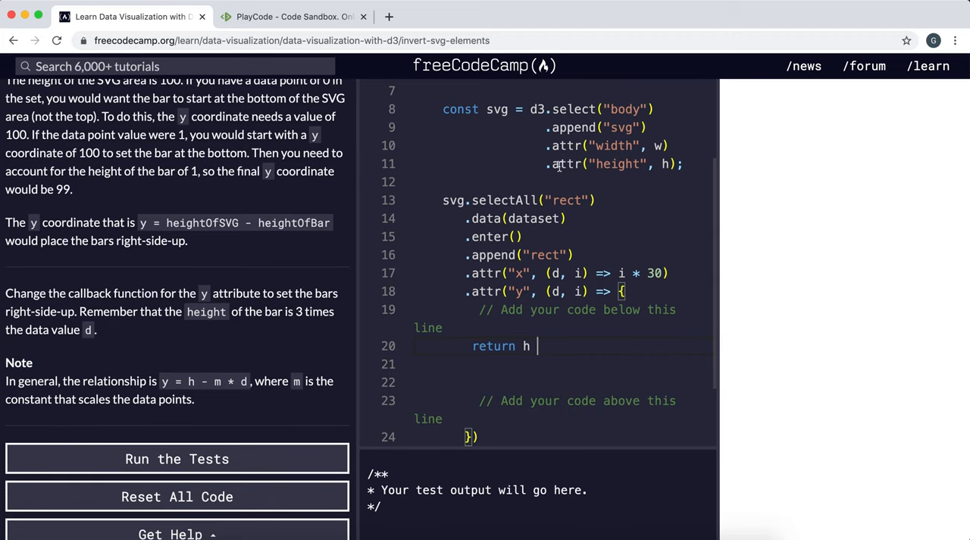
scroll(down, 3)
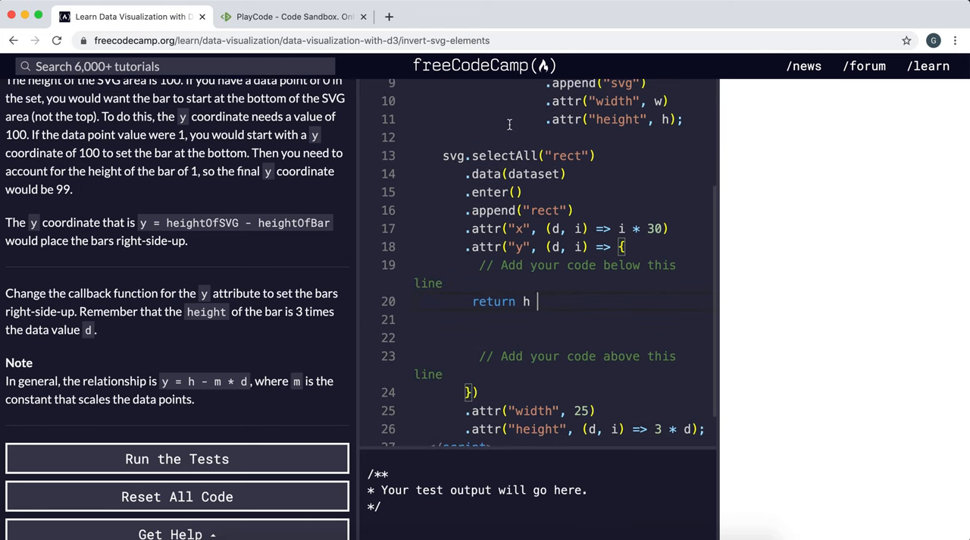
scroll(down, 3)
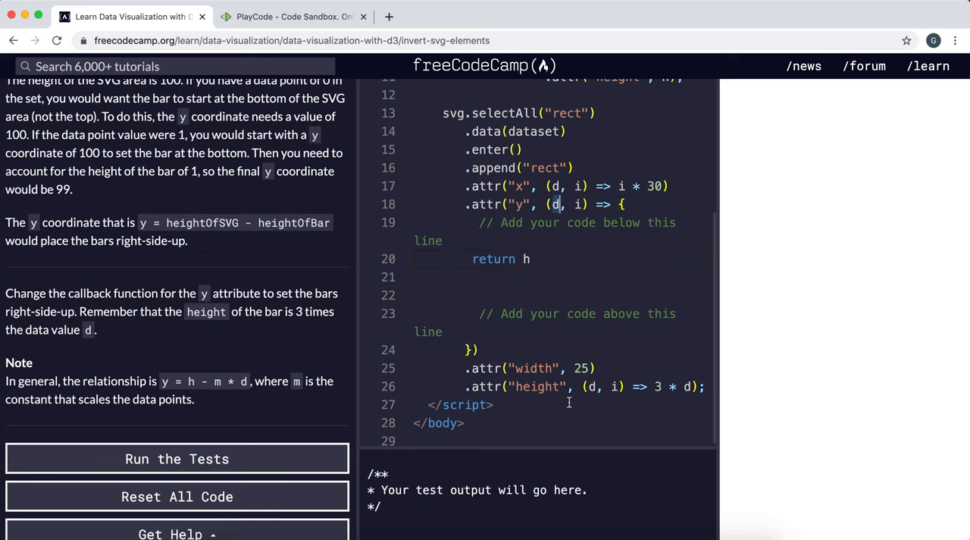
mouse_move(679, 385)
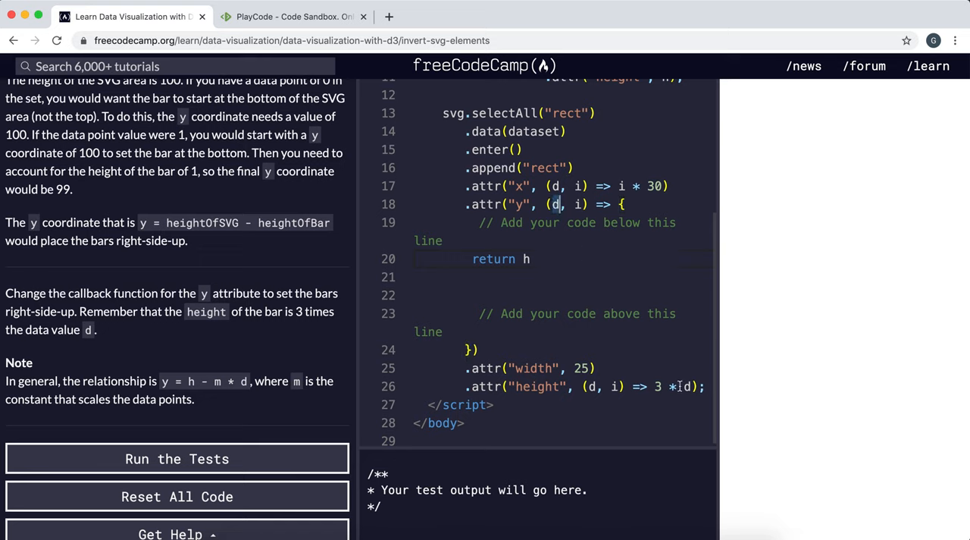
Complete the y callback as 'return h - (3 * d)' and run the challenge tests
text(-)
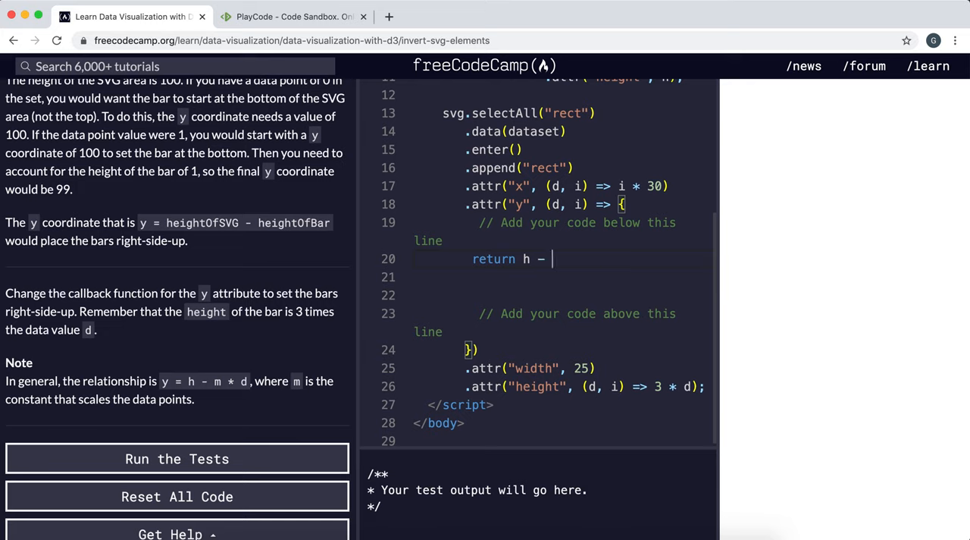
text((3))
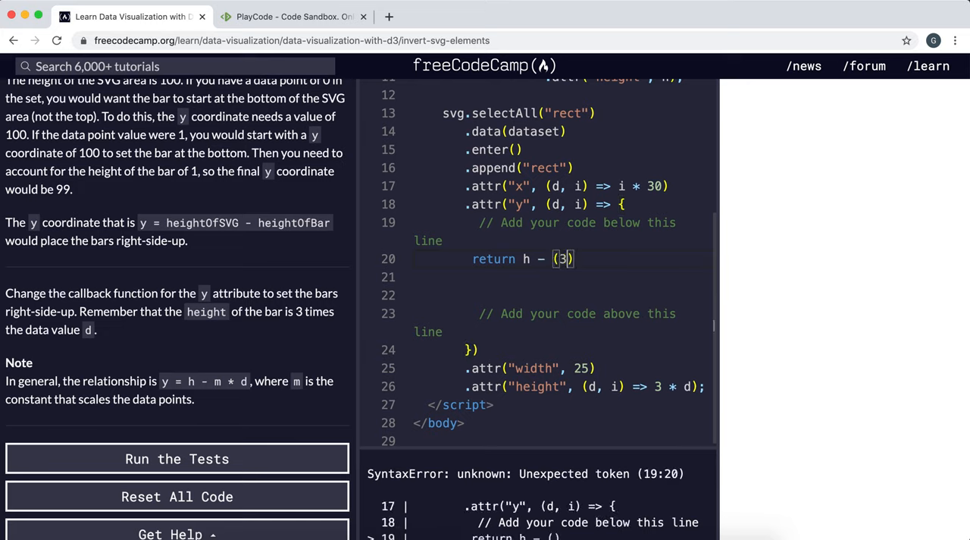
text(* d)
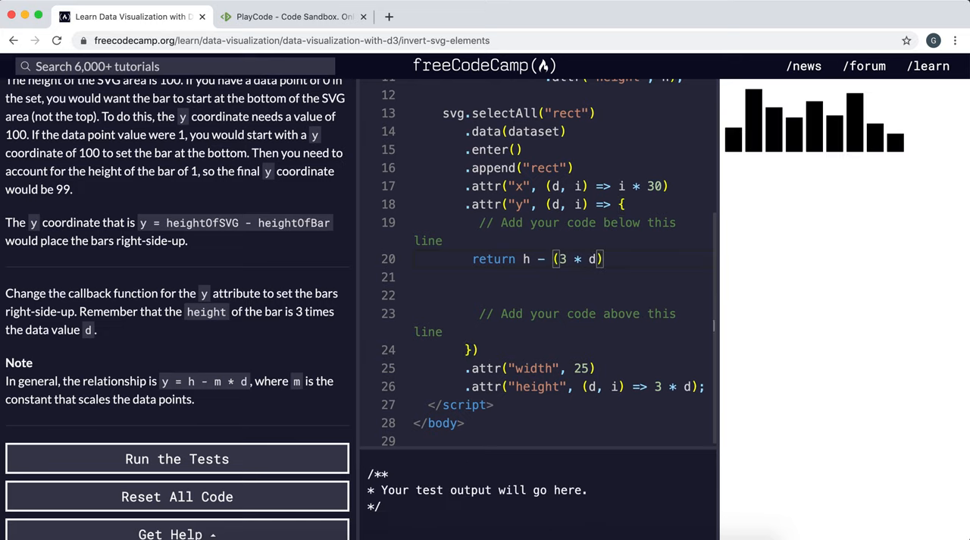
mouse_move(731, 147)
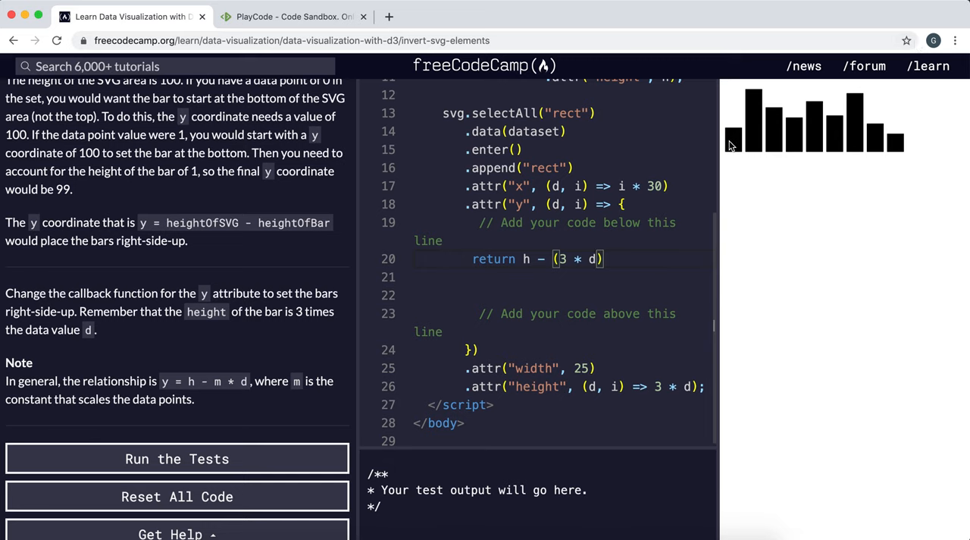
mouse_move(750, 137)
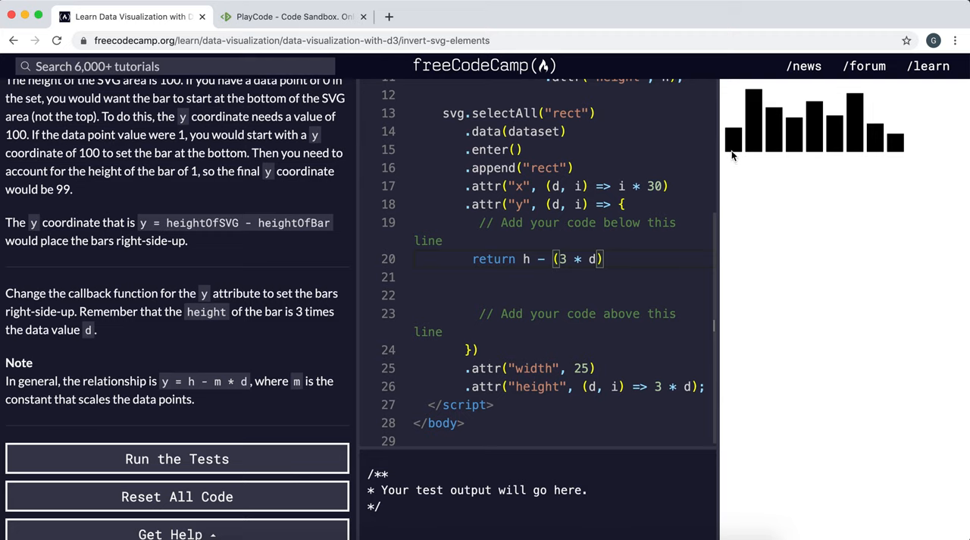
mouse_move(755, 127)
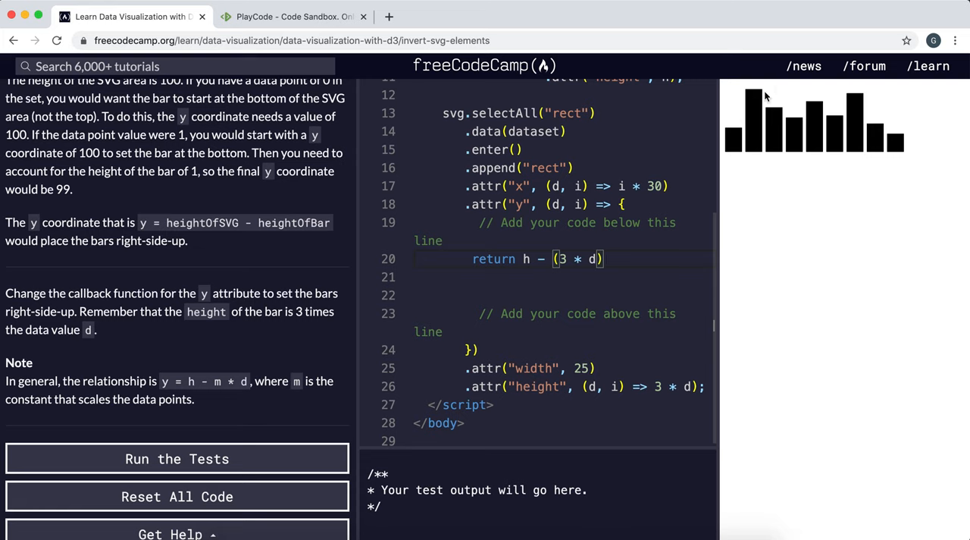
click(176, 458)
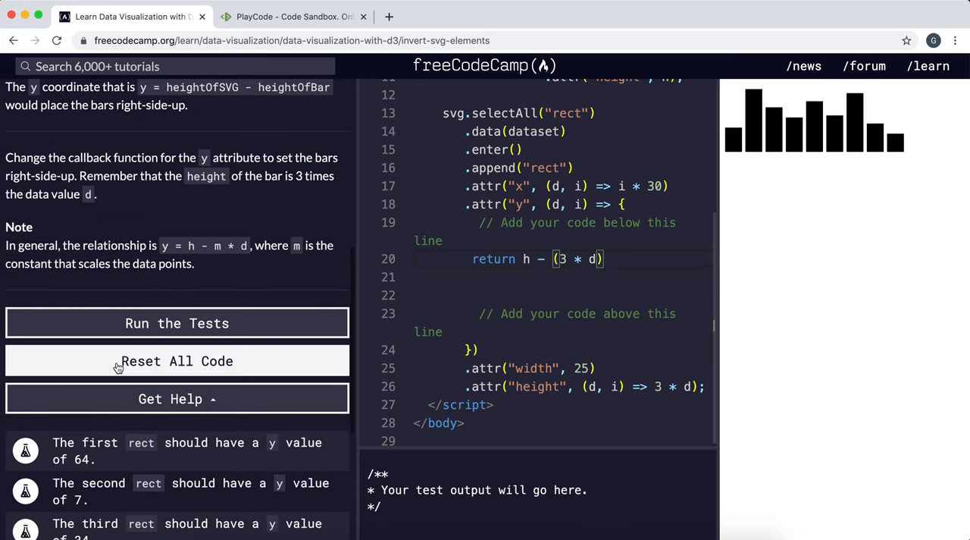